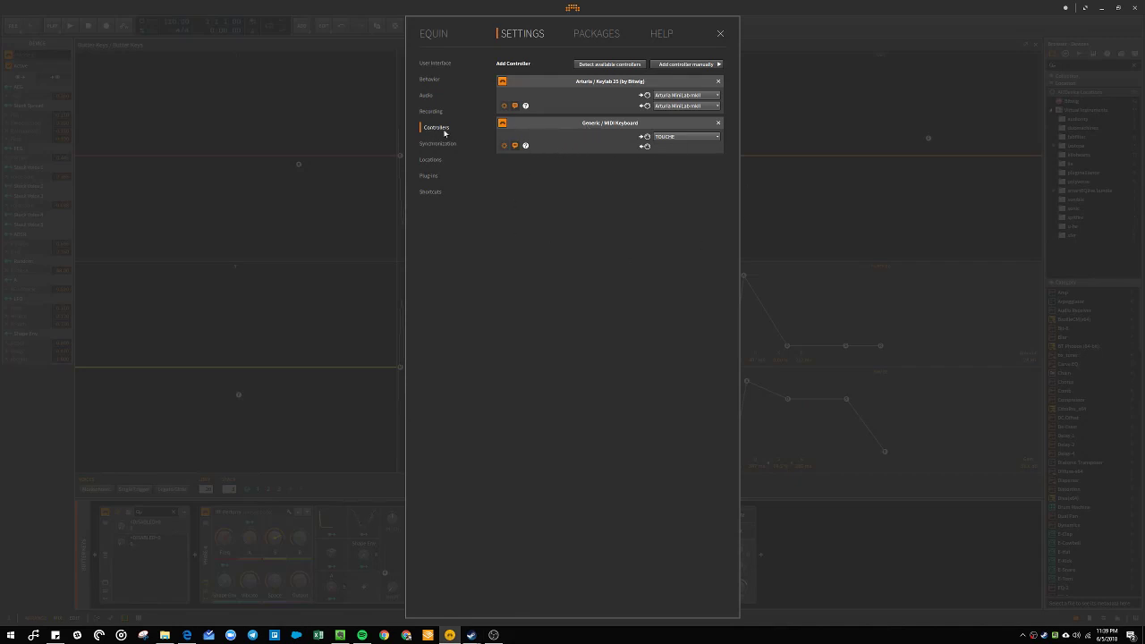
mouse_move(454, 127)
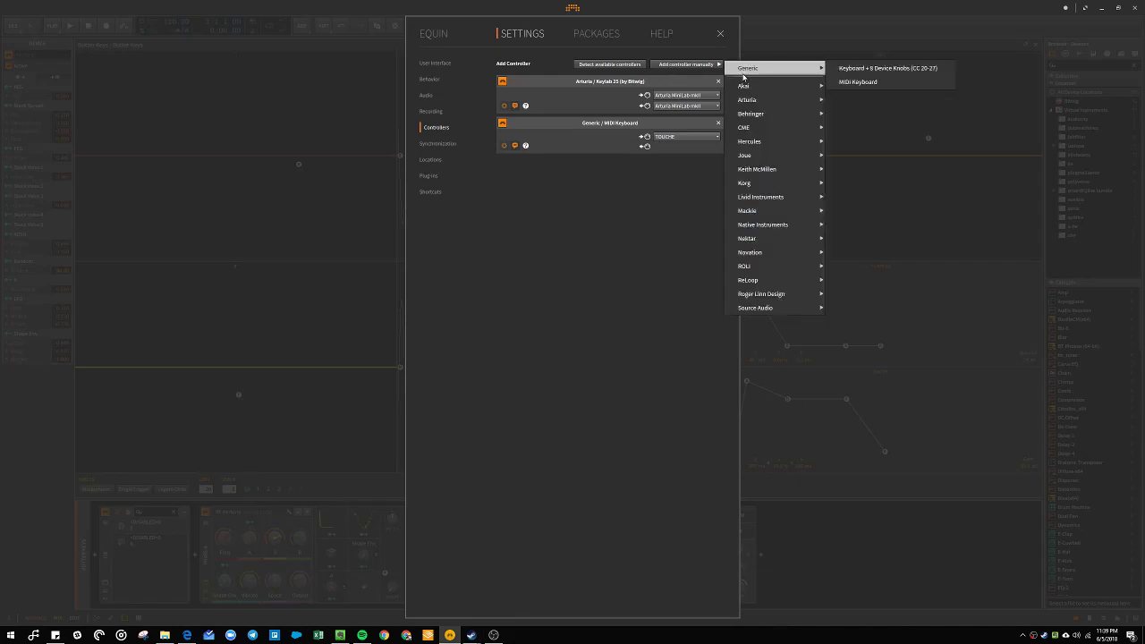
mouse_move(859, 82)
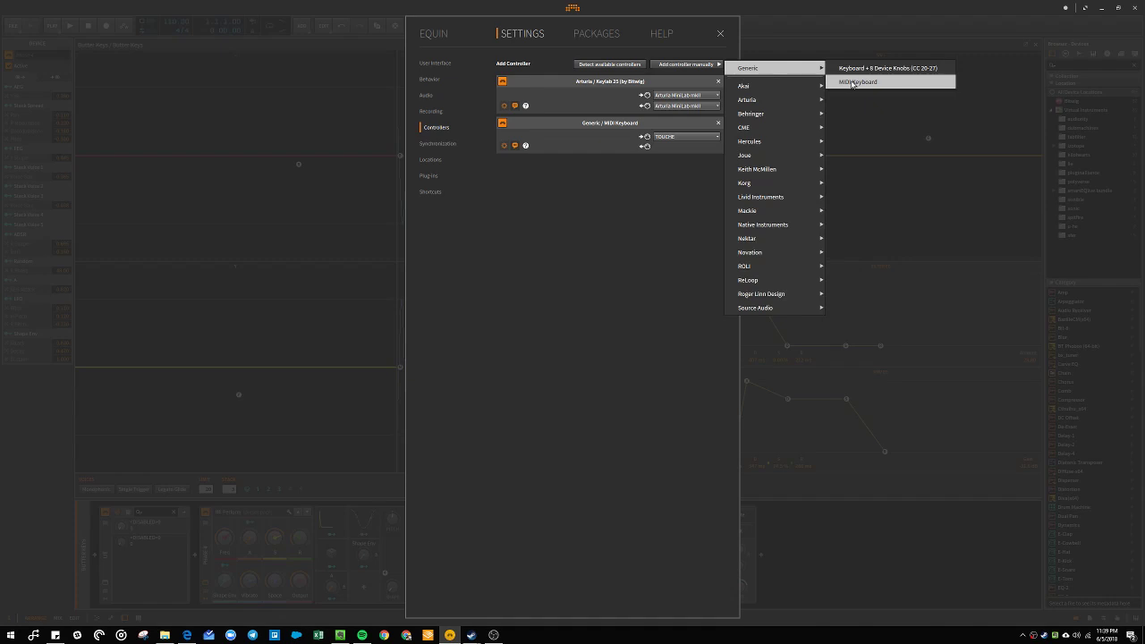
Add a Generic MIDI Keyboard controller with its input port set to TOUCHE
click(859, 83)
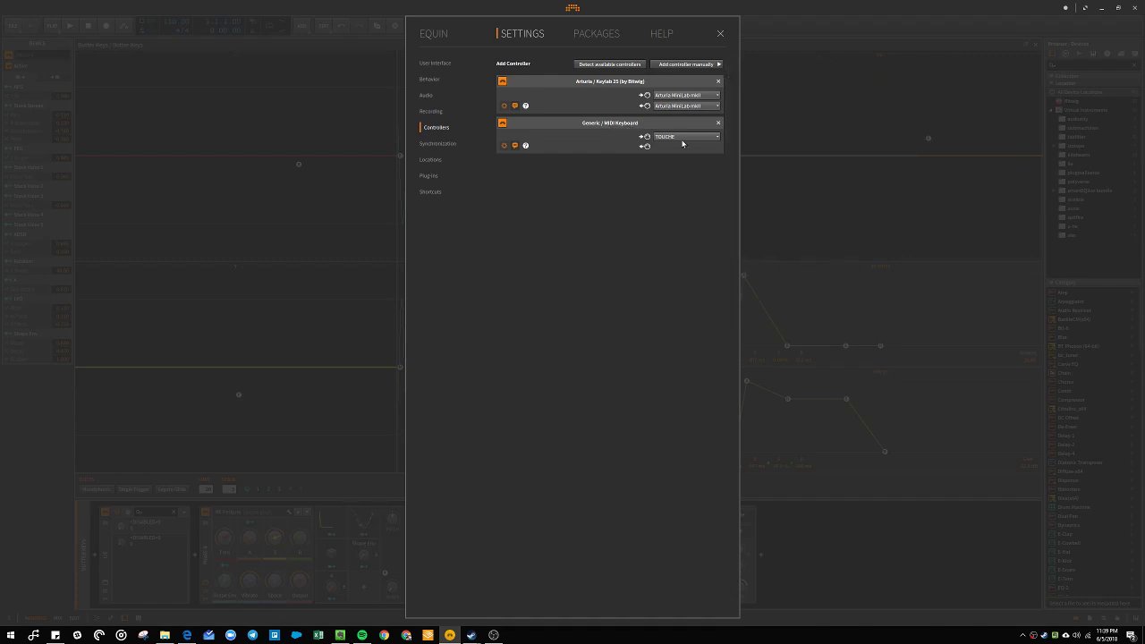
click(685, 136)
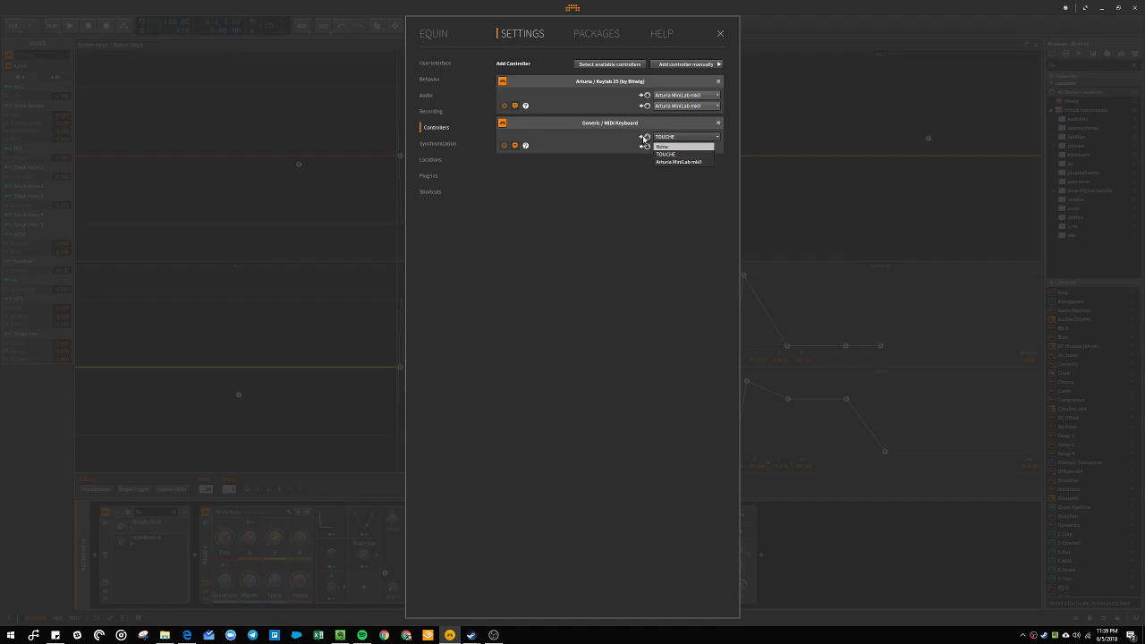
click(720, 32)
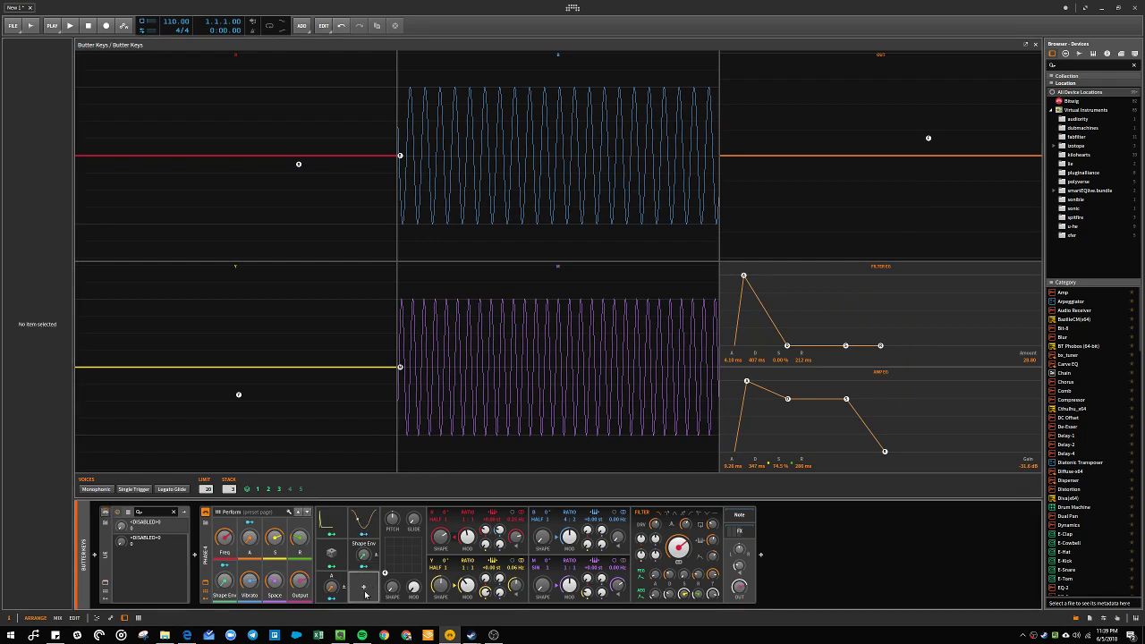
Add a MIDI modulator to the Phase-4 synth from the browser's MIDI category
click(365, 587)
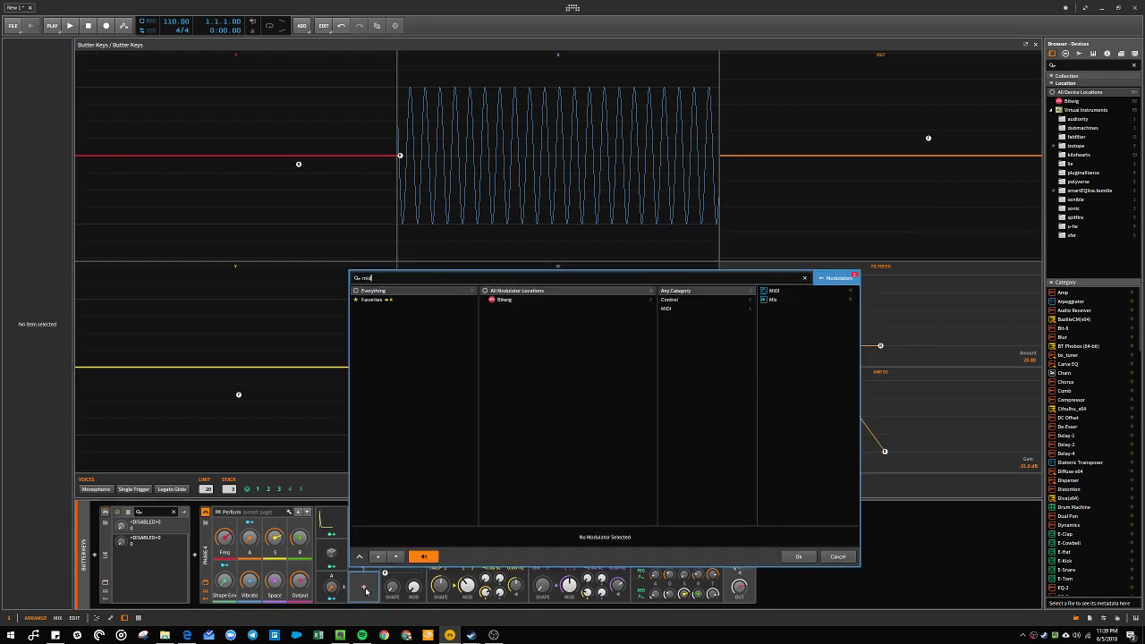
click(772, 290)
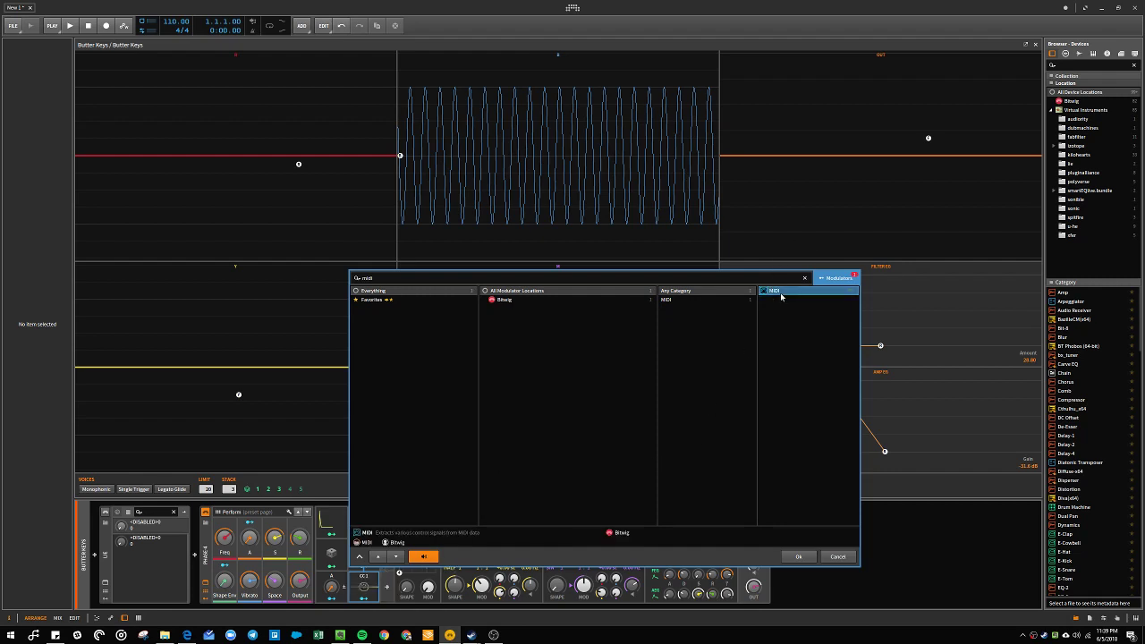
click(798, 556)
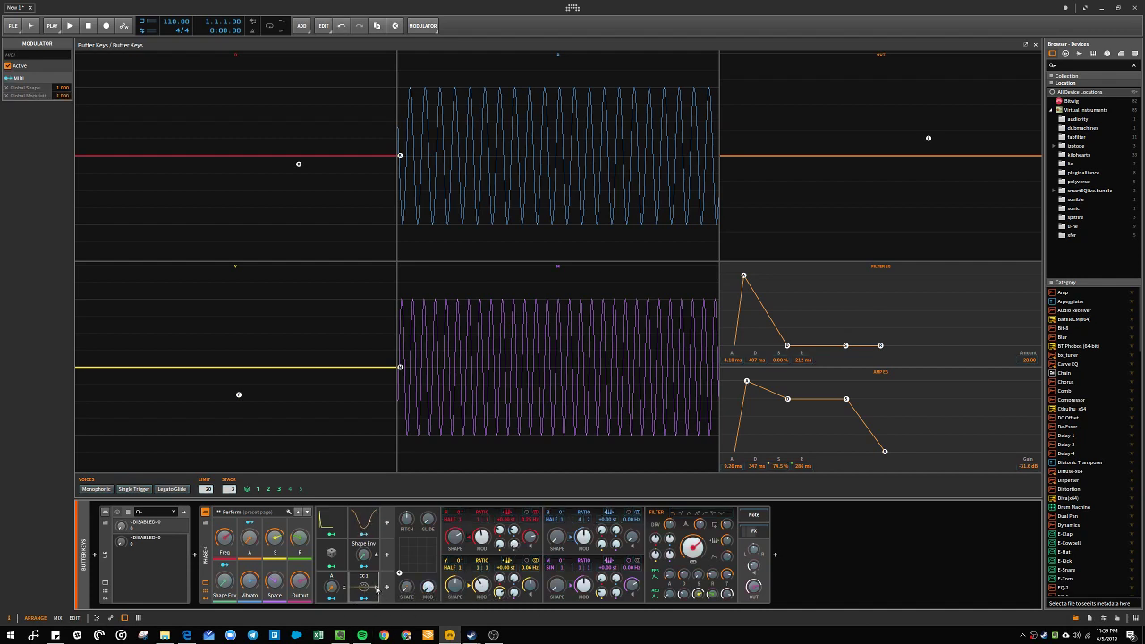
Route the MIDI modulator onto several Phase-4 knobs so the oscillator waveforms respond
click(365, 576)
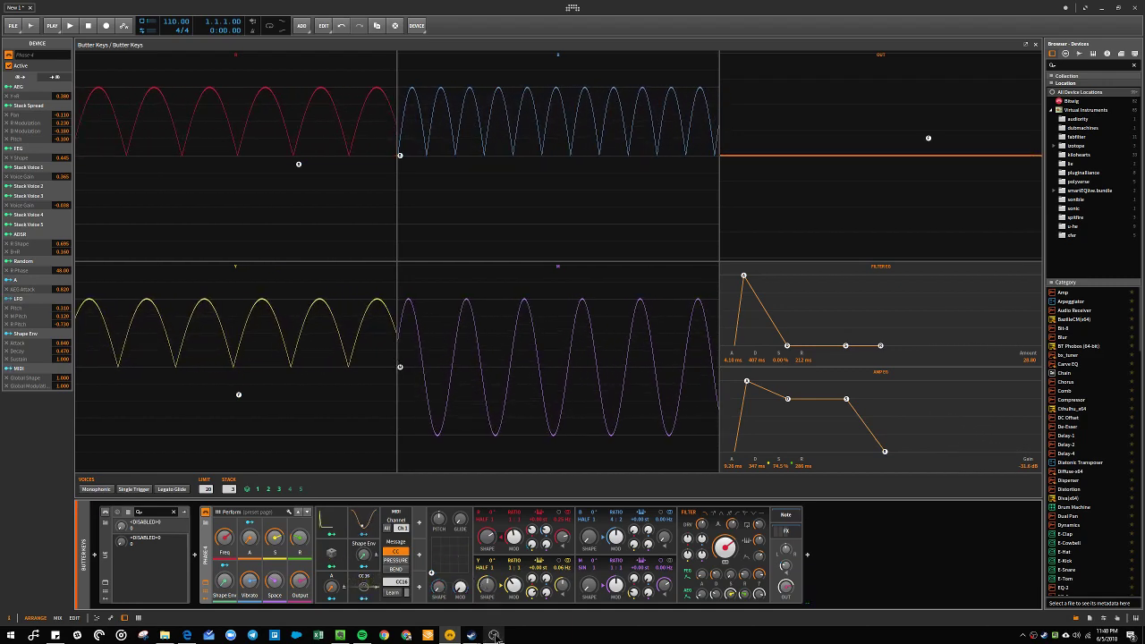
click(494, 635)
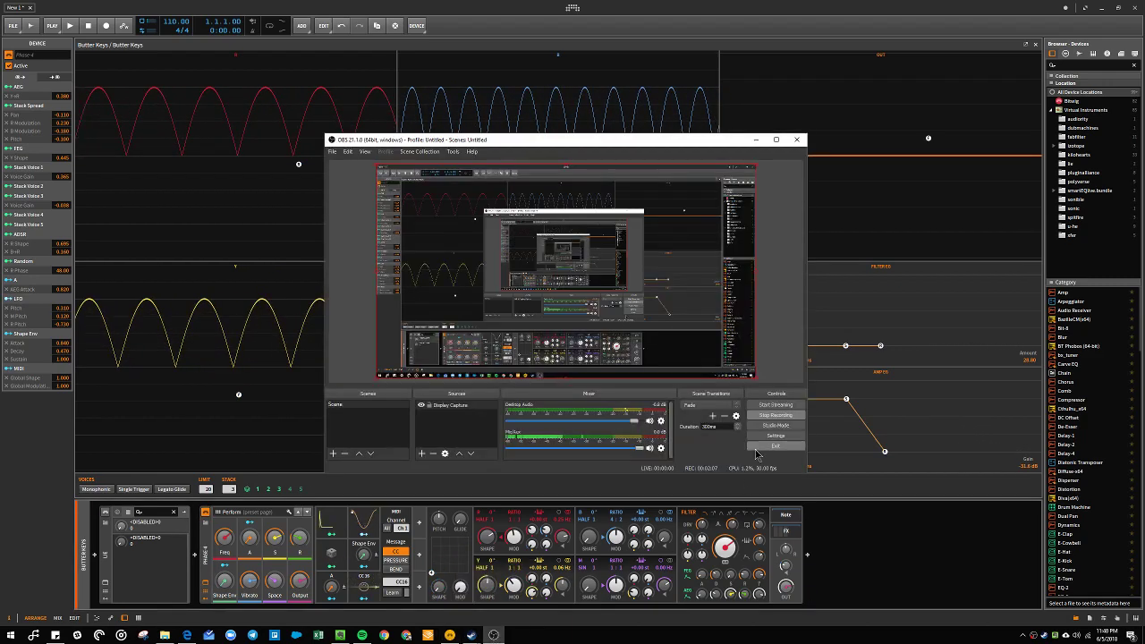